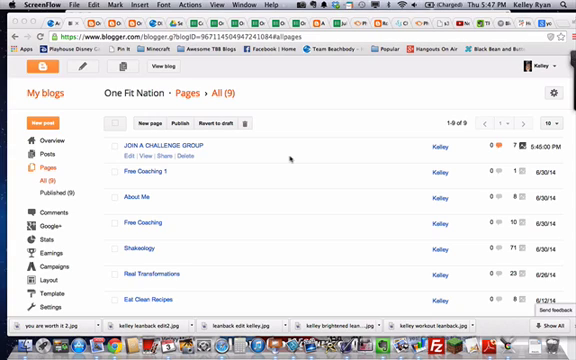
mouse_move(286, 161)
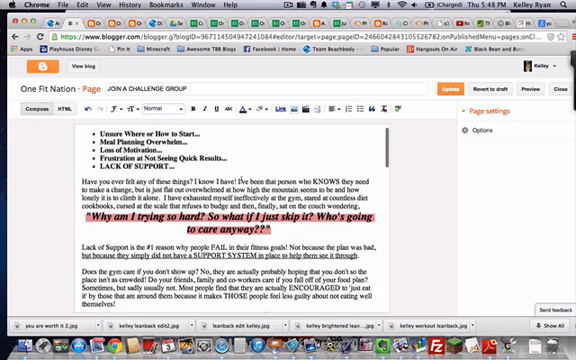
Scroll through the JOIN A CHALLENGE GROUP page's bullet list and highlighted quote in Compose.
scroll("down", 3)
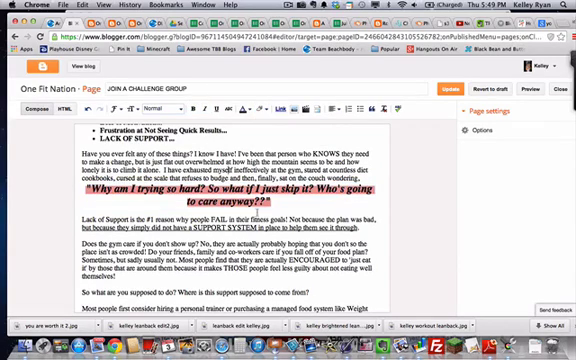
scroll("down", 3)
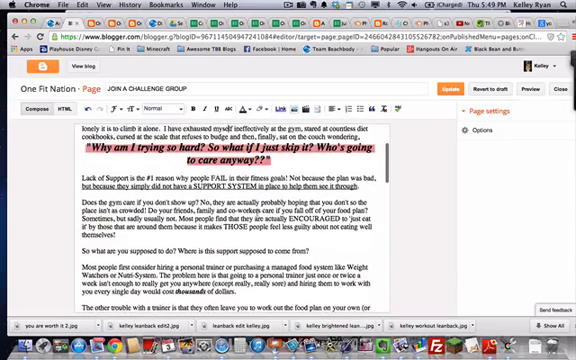
scroll("down", 3)
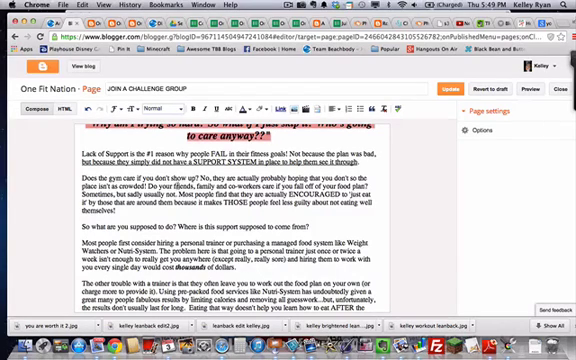
scroll("down", 3)
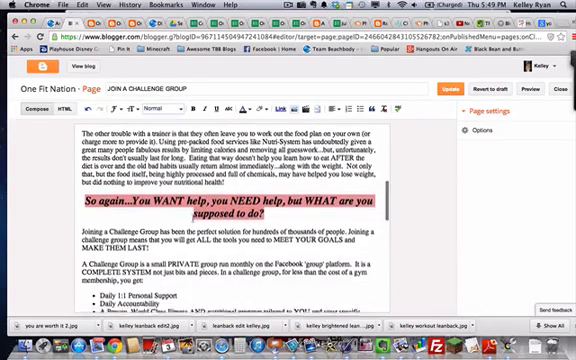
scroll("down", 3)
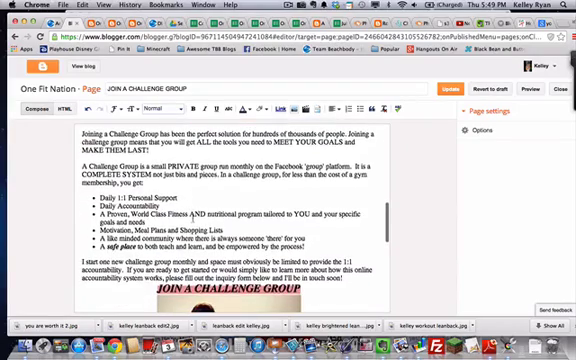
scroll("down", 3)
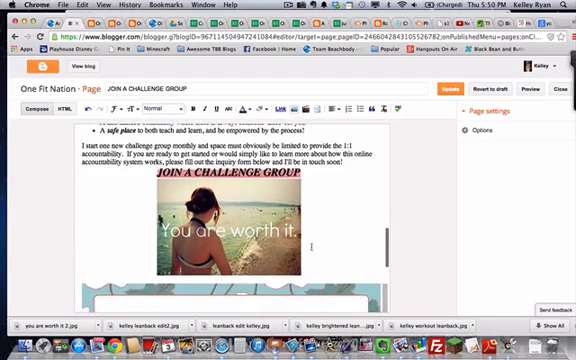
scroll("down", 3)
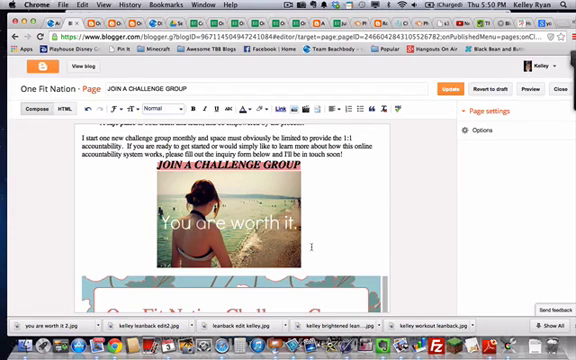
scroll("down", 3)
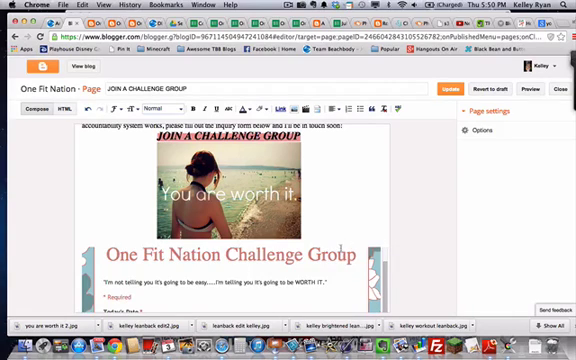
scroll("down", 3)
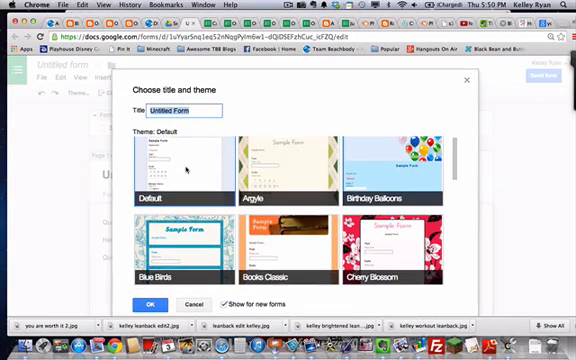
Scroll down the new untitled blank form, keeping the default theme.
scroll("down", 3)
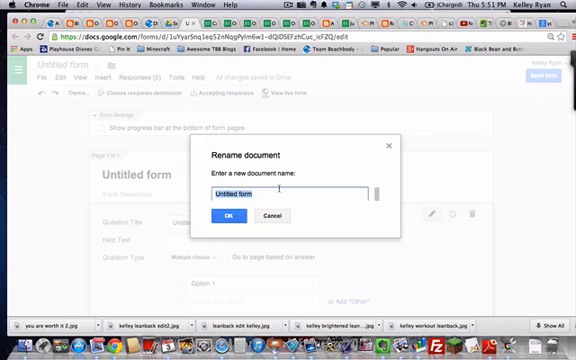
Enter CHALLENGE GROUP APPLICATION as the form's file name.
type("CHALLENGE")
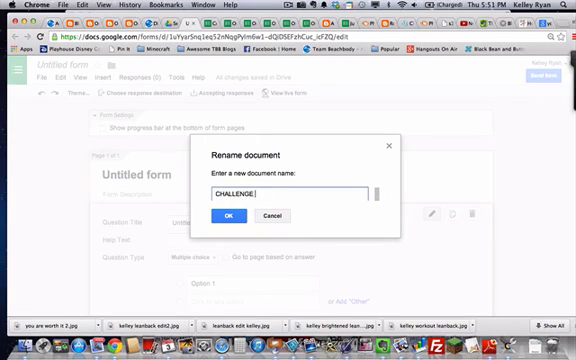
type("GROUP A")
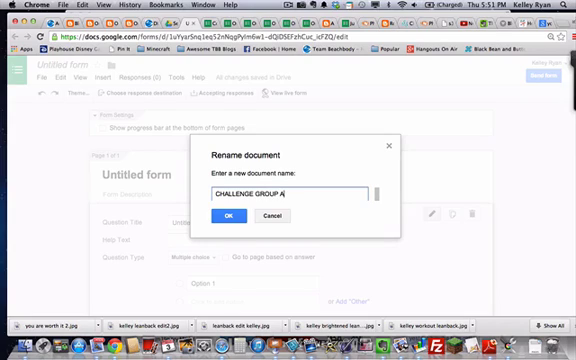
type("PPLICATION")
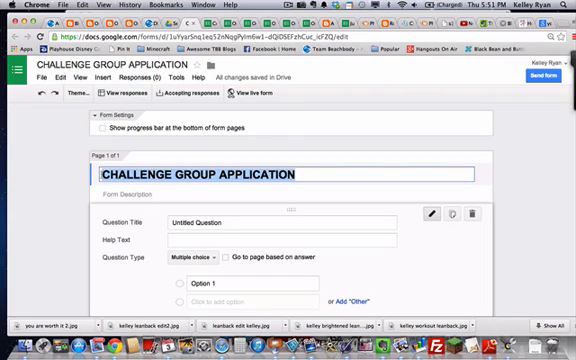
Enter 'One Fit Nation Challenge Group' as the form's on-page title.
type("One Fit Nation Challenge G")
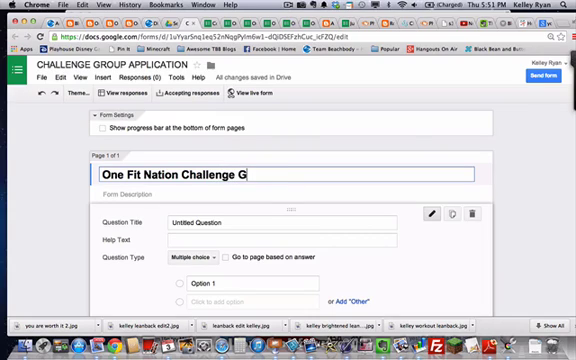
type("roup")
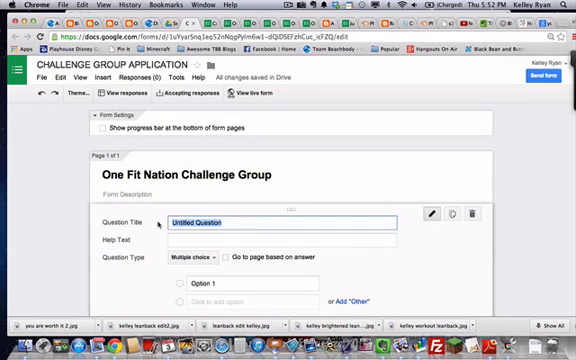
Add a required Date question 'By what date do you want to achieve your goals?'.
type("Date")
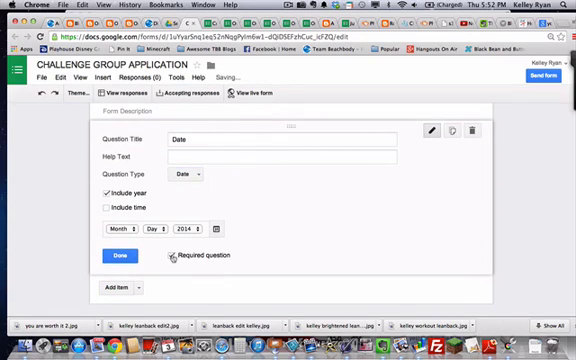
left_click(171, 255)
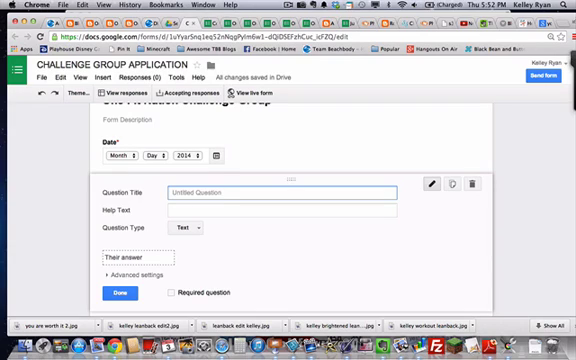
type("By what date do you want to")
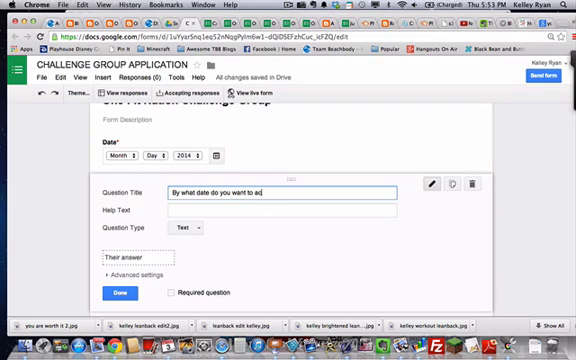
type("achieve your goals?")
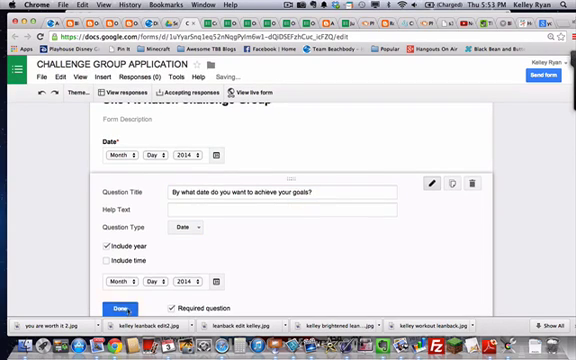
left_click(116, 298)
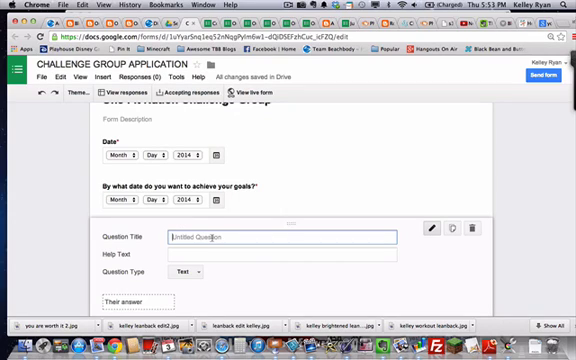
Start a short-text question asking for the respondent's first name.
type("W")
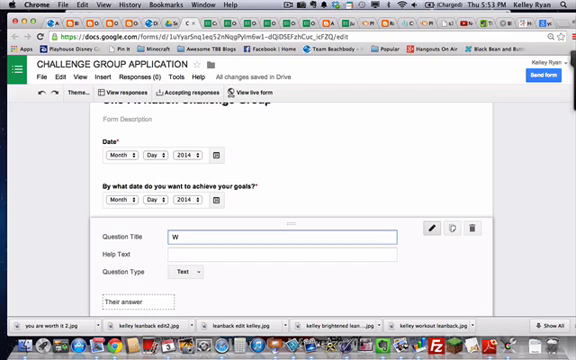
type("Your Fi")
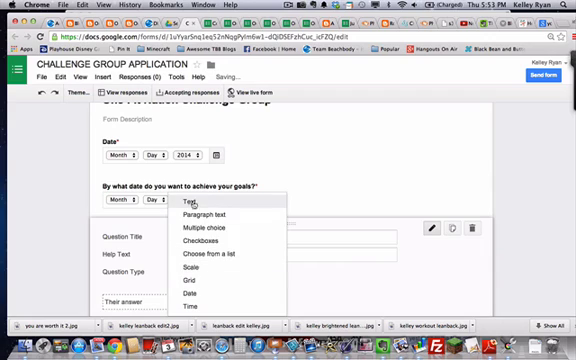
left_click(189, 210)
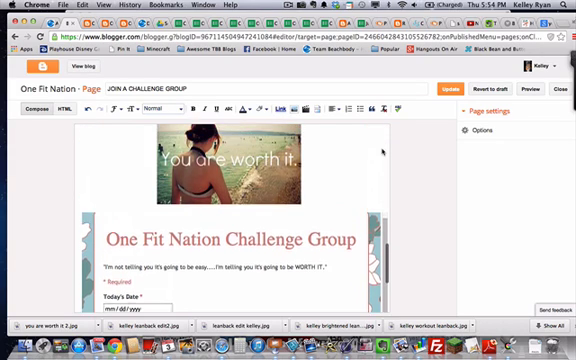
Scroll through the page's HTML to inspect the embedded form code.
scroll("down", 3)
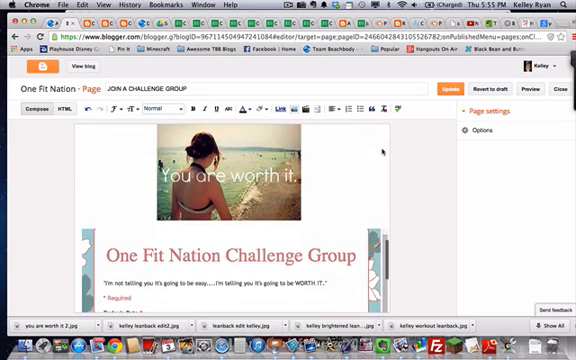
scroll("down", 3)
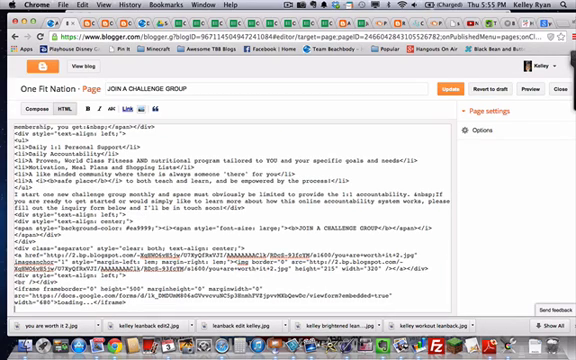
scroll("down", 3)
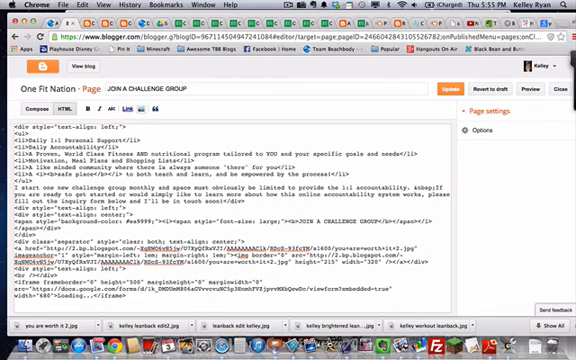
scroll("down", 3)
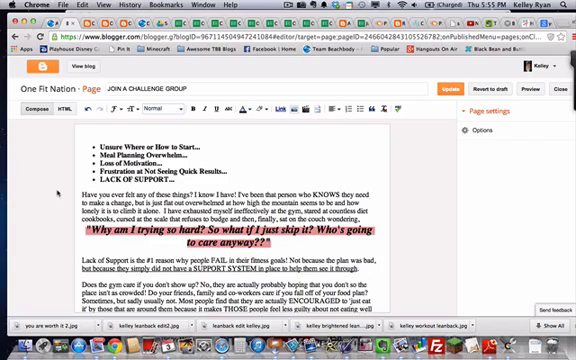
scroll("down", 3)
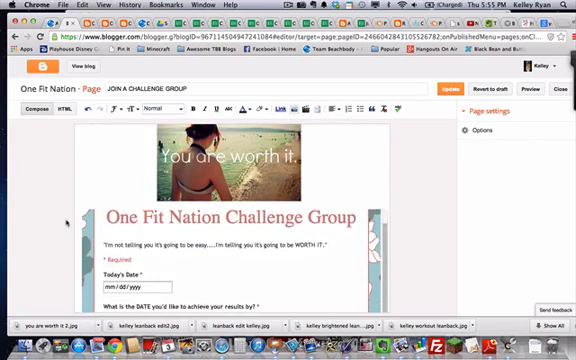
scroll("down", 3)
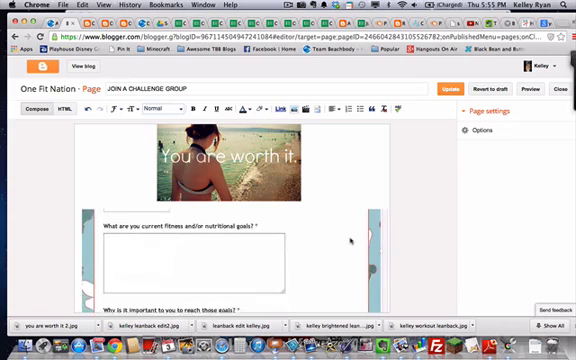
scroll("down", 3)
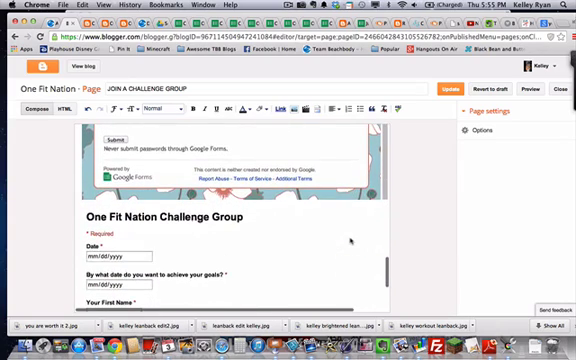
scroll("down", 3)
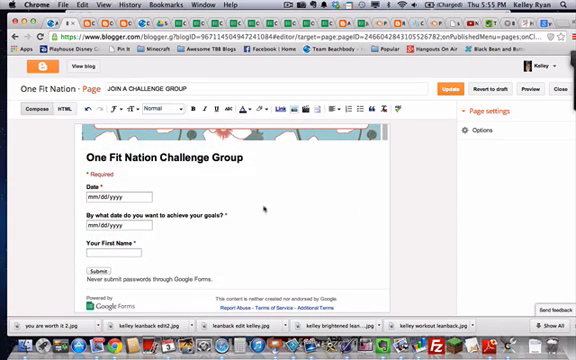
scroll("down", 3)
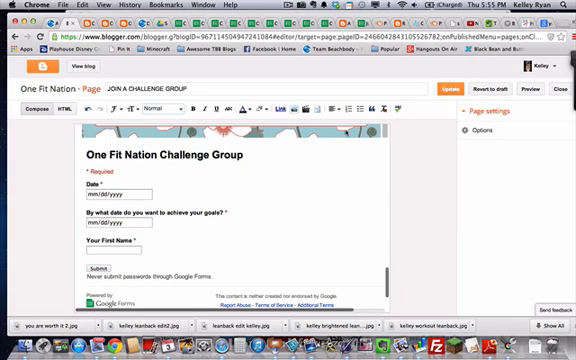
scroll("down", 3)
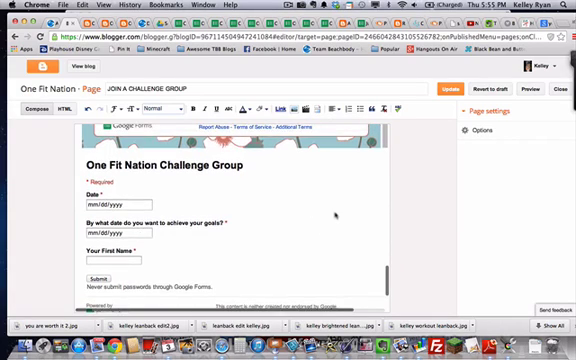
scroll("down", 3)
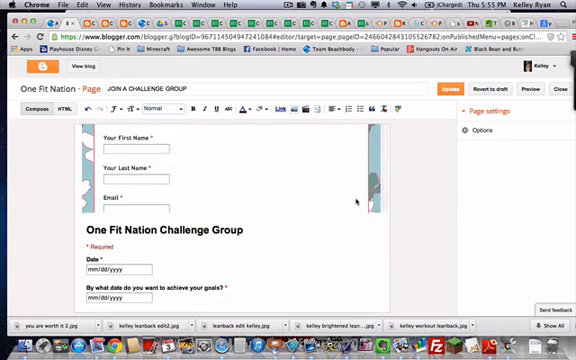
scroll("down", 3)
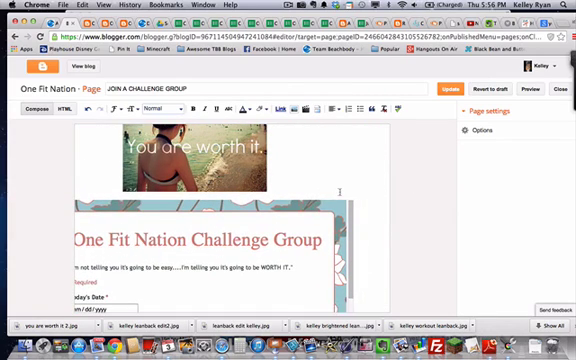
scroll("down", 3)
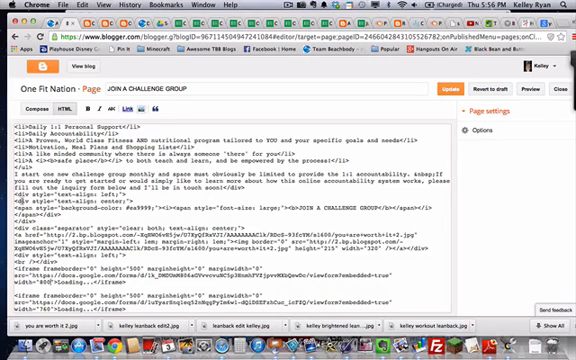
Return the page editor to Compose view after setting the iframe widths.
left_click(47, 87)
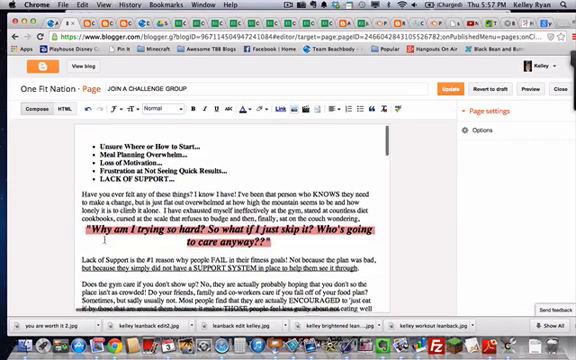
scroll("down", 3)
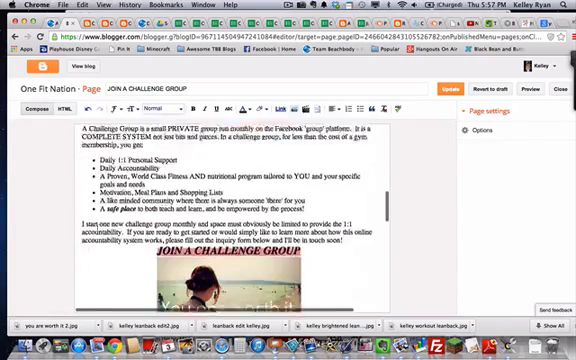
scroll("down", 3)
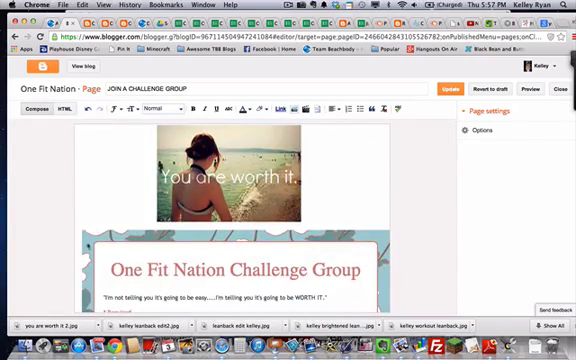
scroll("down", 3)
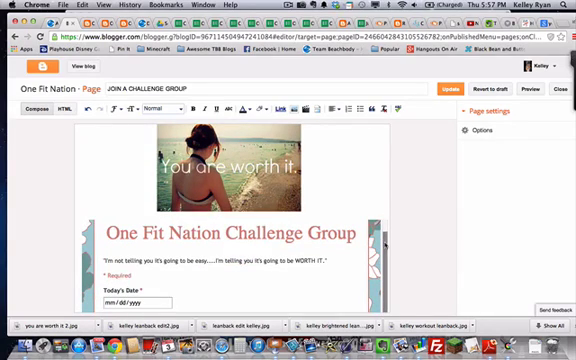
scroll("down", 3)
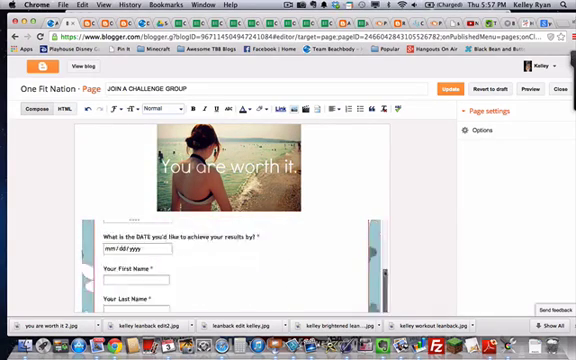
scroll("down", 3)
type("Beachbody Challenge You Are")
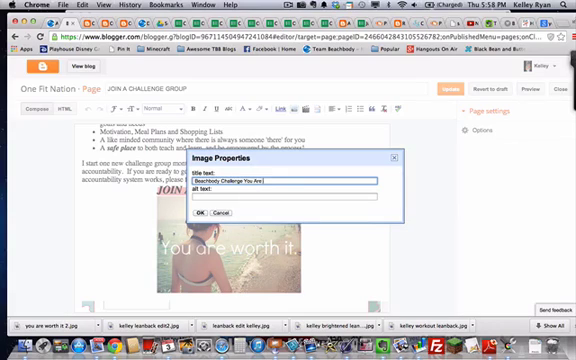
Set the image title and alt text to 'Beachbody Challenge You Are Worth It Weight Loss'.
type("Worth It")
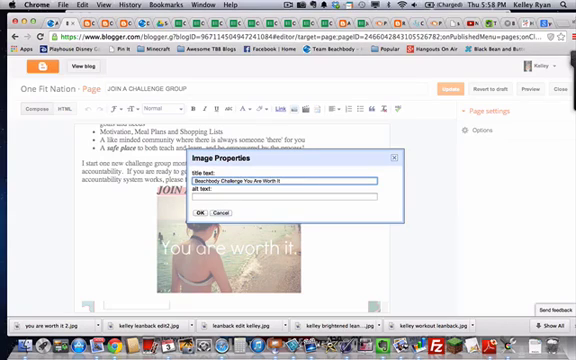
type("Weight")
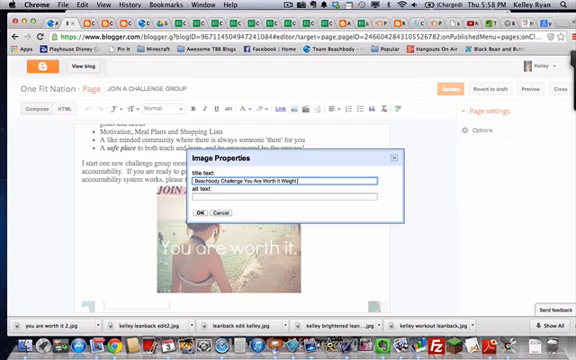
type("Loss")
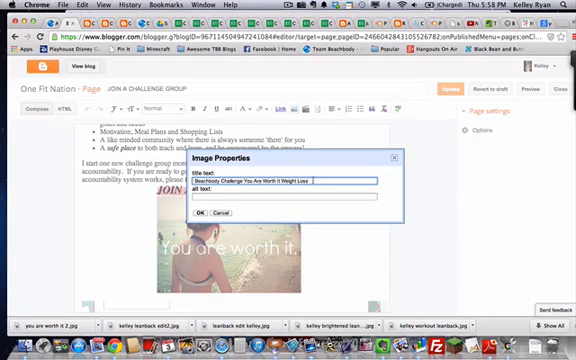
triple_click(255, 187)
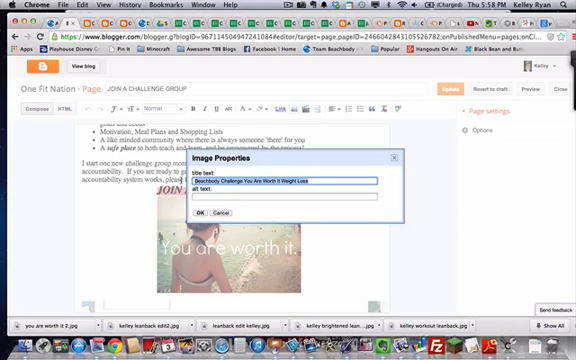
type("Beachbody Challenge You Are Worth It Weight Loss")
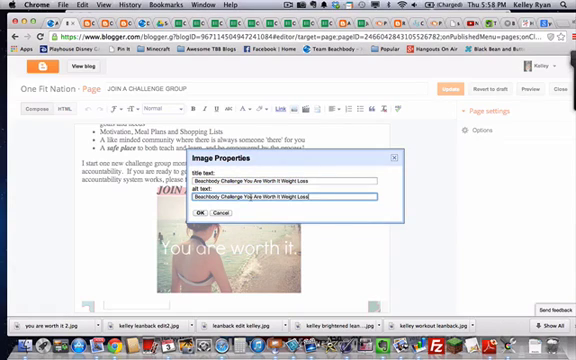
left_click(226, 214)
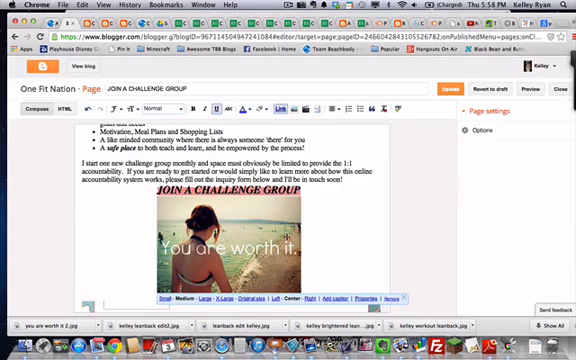
scroll("down", 3)
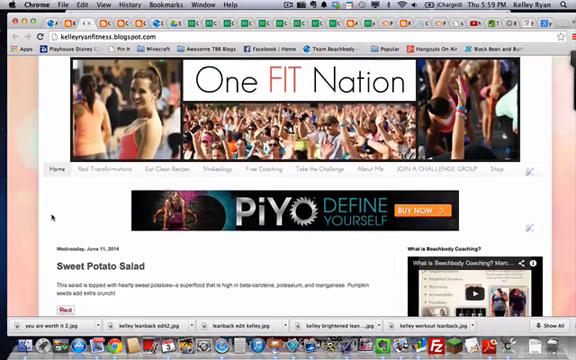
Scroll down the One FIT Nation blog homepage.
scroll("down", 3)
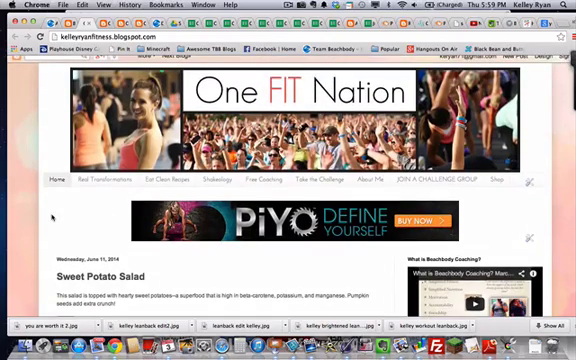
scroll("down", 3)
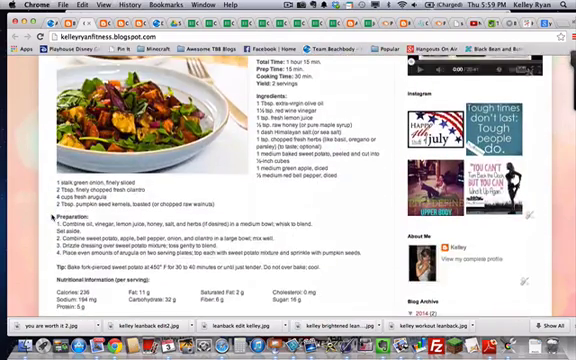
scroll("down", 3)
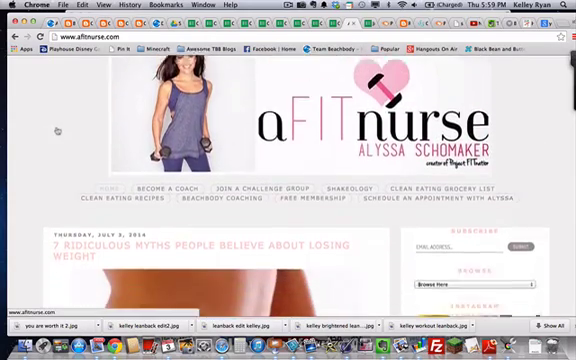
Scroll through the aFITnurse blog's posts.
scroll("down", 3)
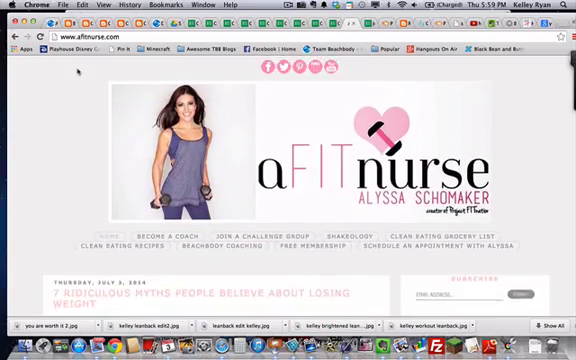
scroll("down", 3)
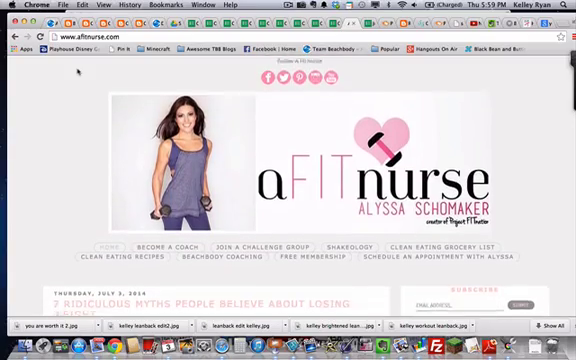
scroll("down", 3)
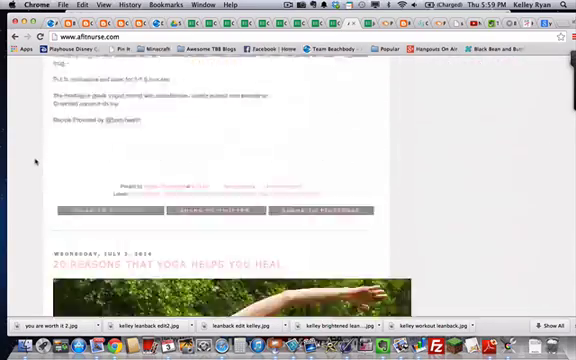
scroll("down", 3)
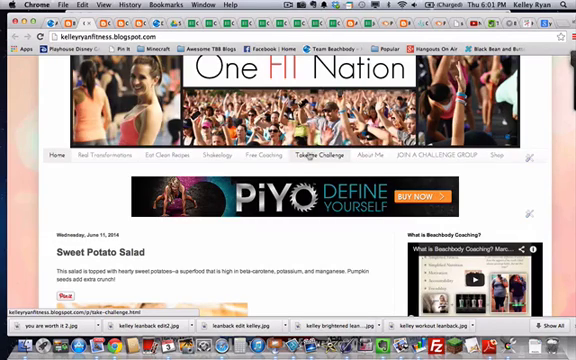
mouse_move(311, 160)
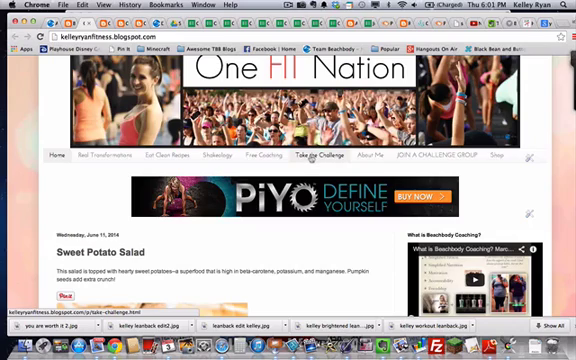